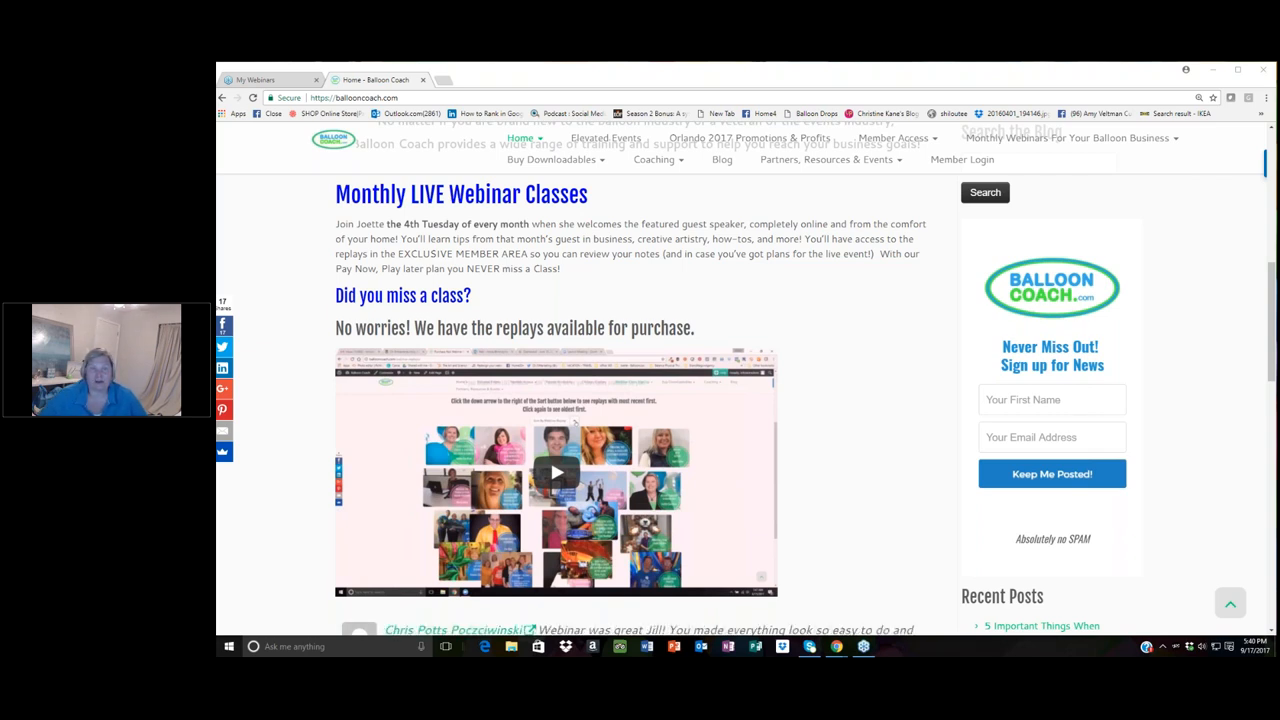
{"action": "mouse_move", "coordinate": [1238, 322]}
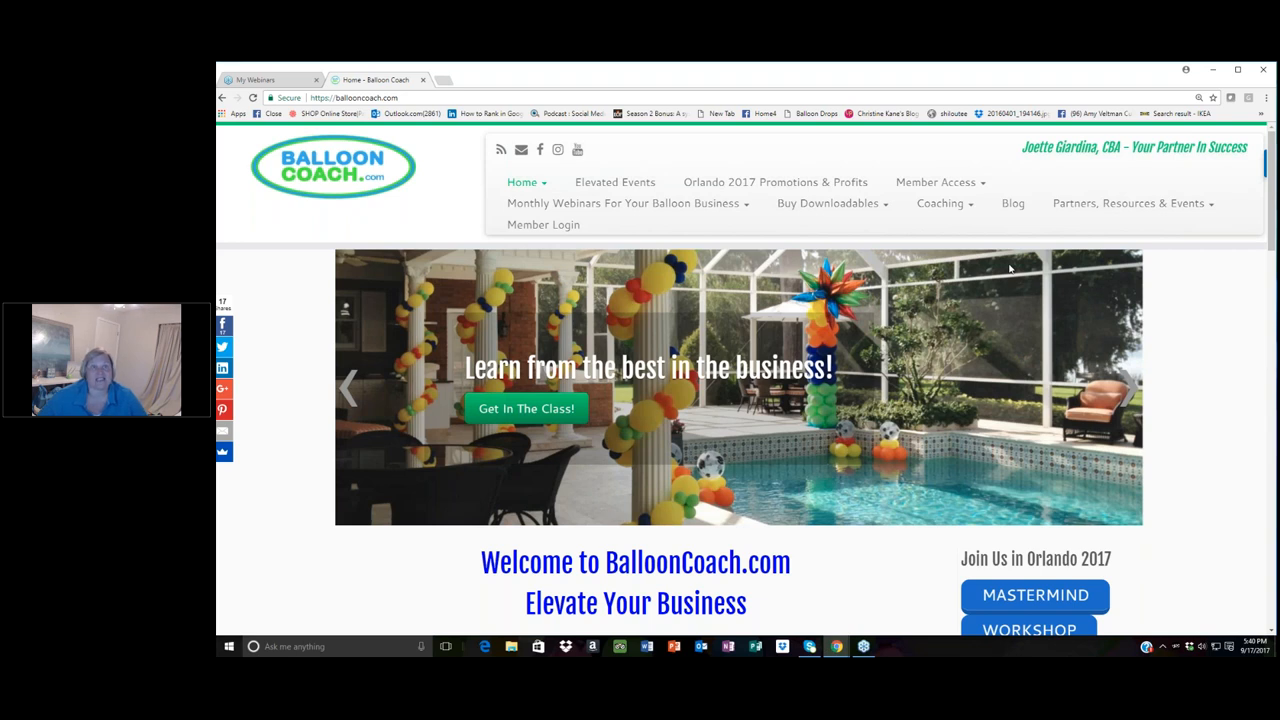
{"action": "mouse_move", "coordinate": [481, 188]}
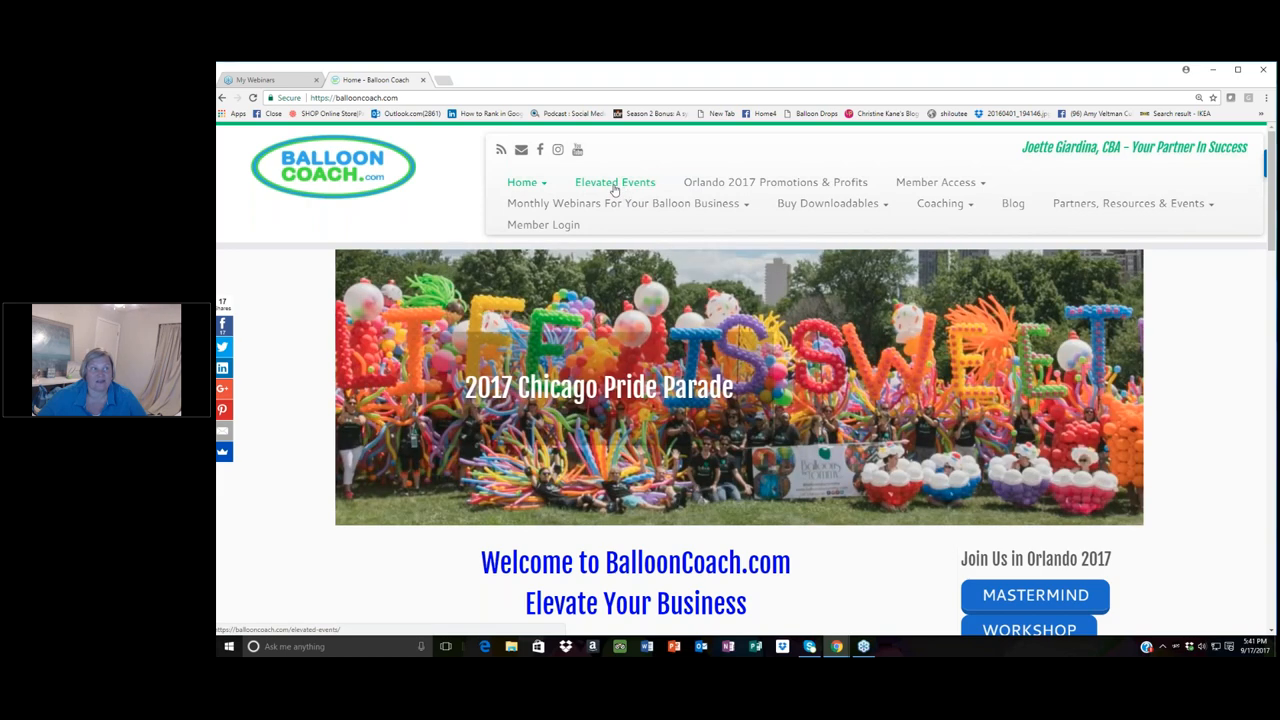
{"action": "mouse_move", "coordinate": [775, 182]}
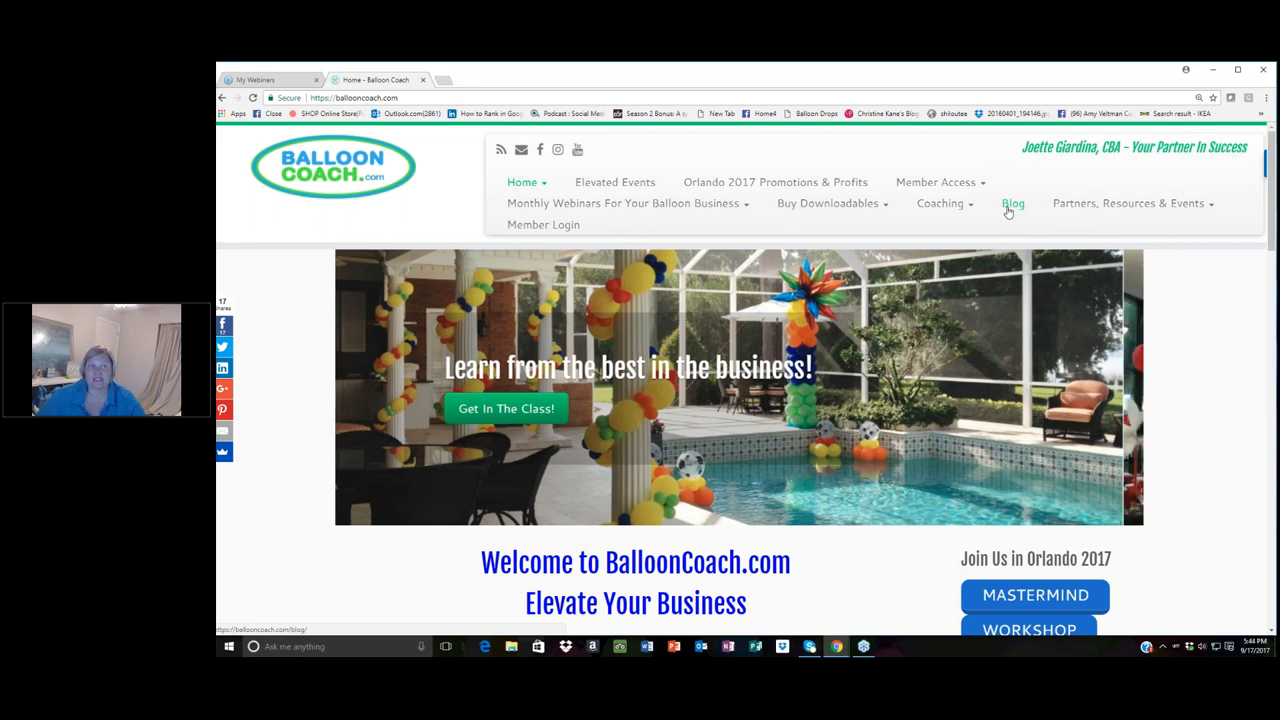
Open the Blog page and scroll down to the Search the Blog box.
{"action": "left_click", "coordinate": [1013, 203]}
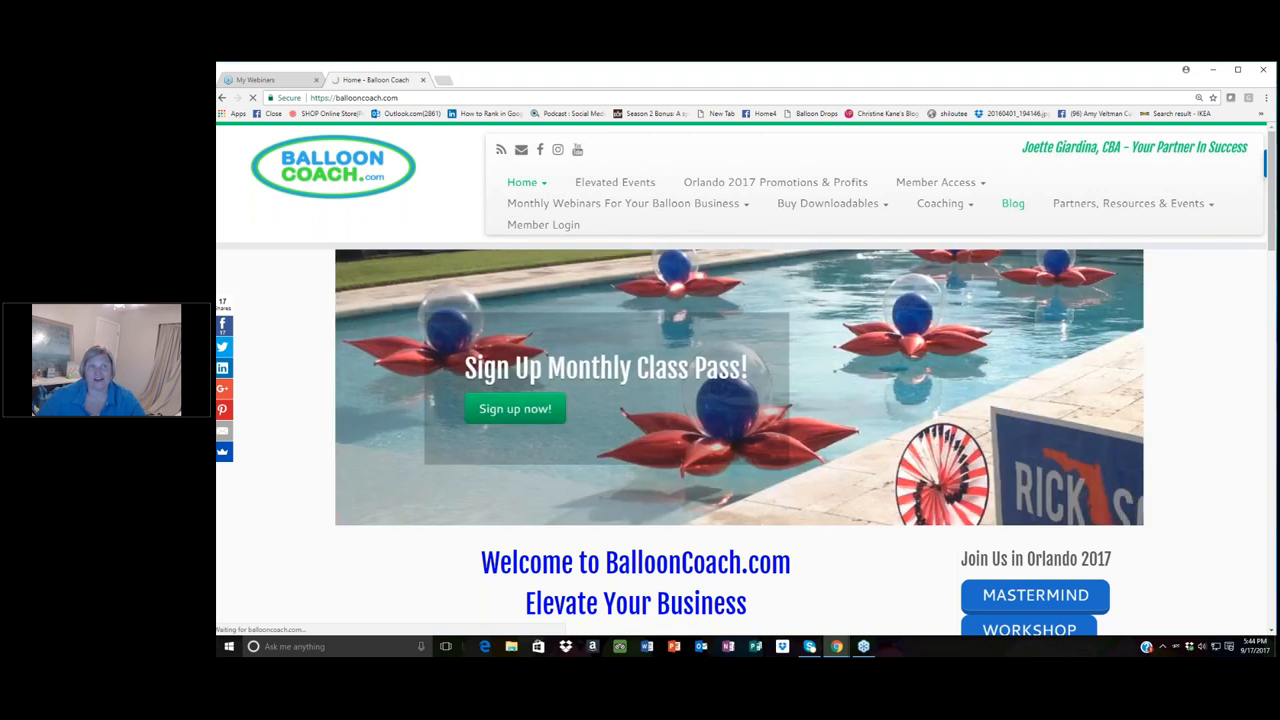
{"action": "left_click", "coordinate": [1012, 203]}
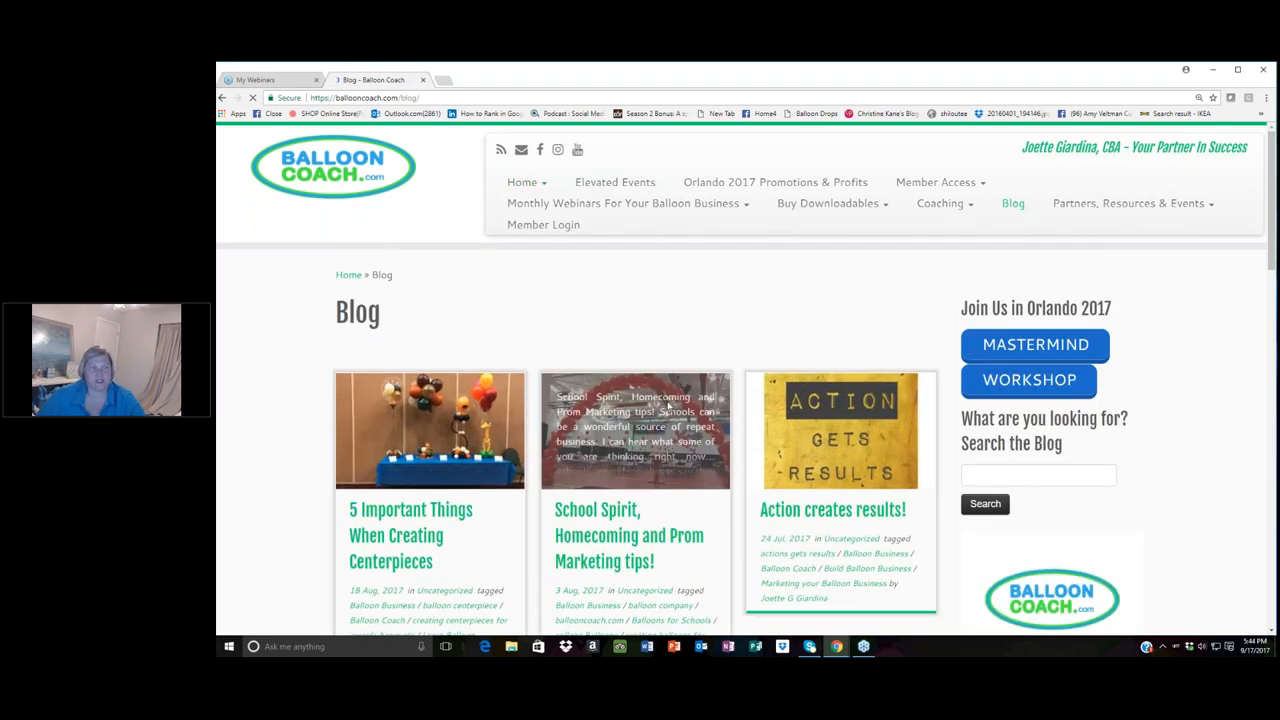
{"action": "scroll", "scroll_direction": "down", "scroll_amount": 3}
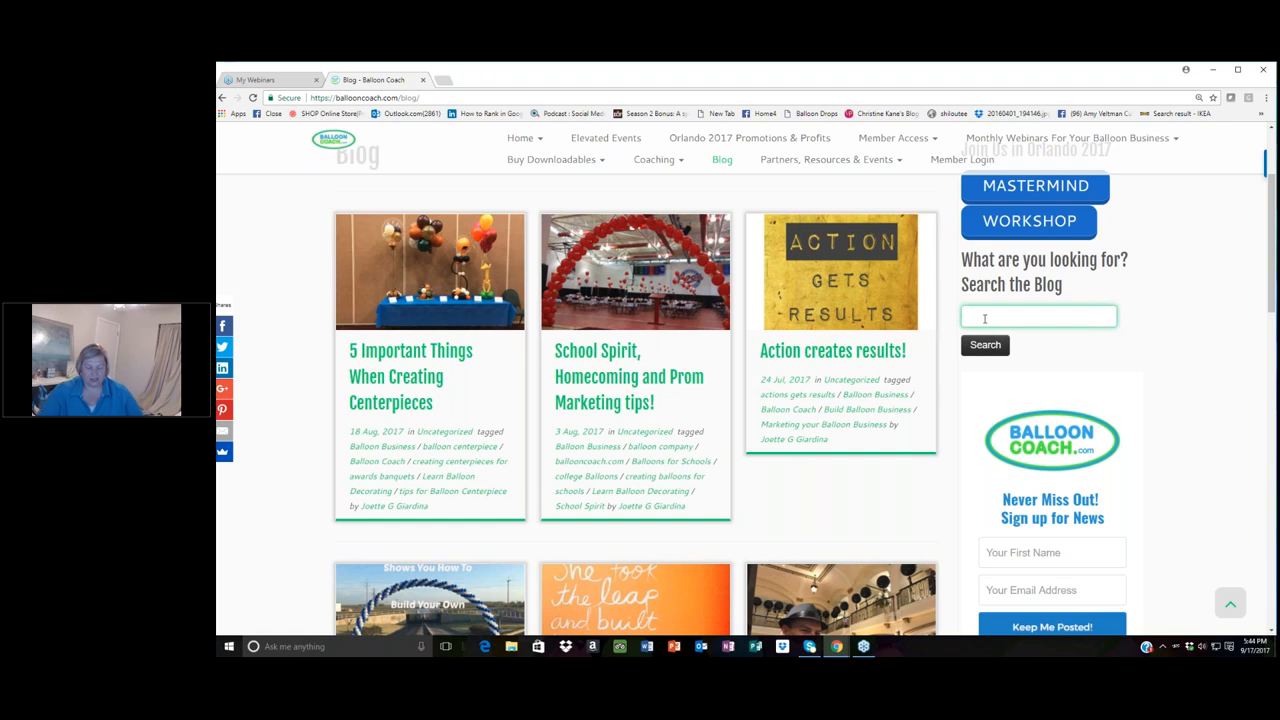
Search the blog for 'neon', review results, then view the Partners, Resources & Events menu.
{"action": "type", "text": "neon"}
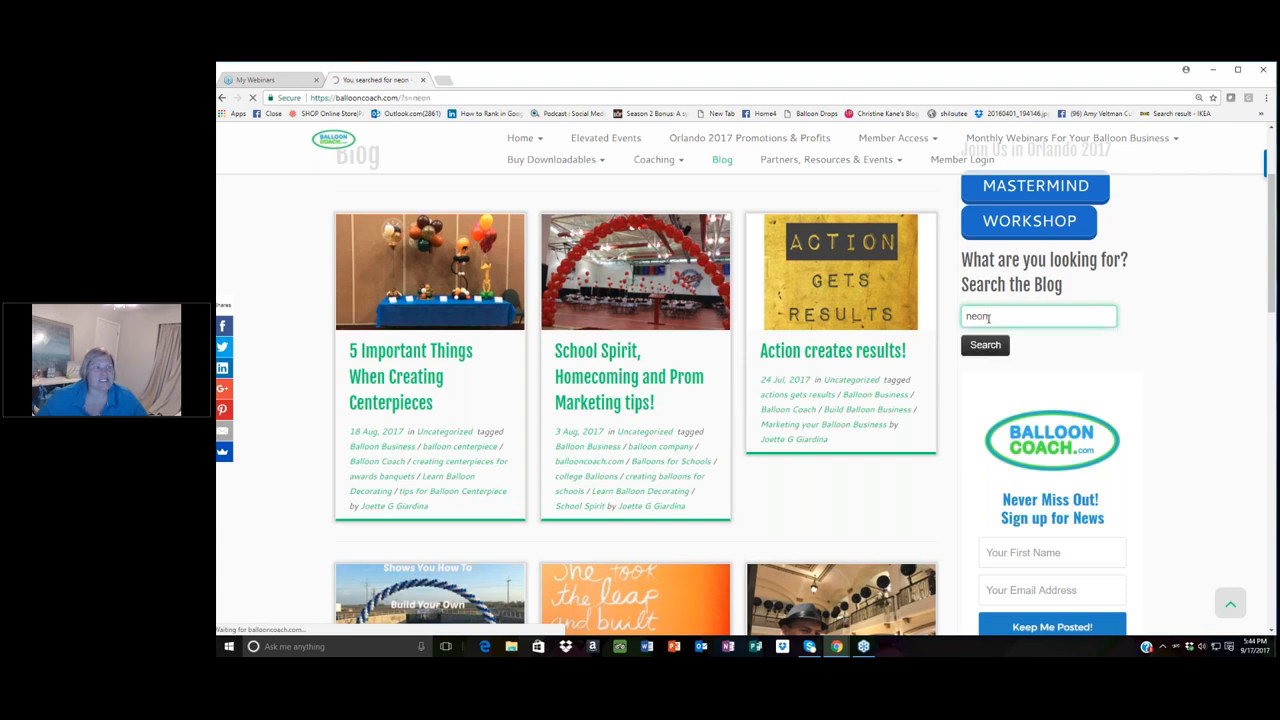
{"action": "left_click", "coordinate": [984, 344]}
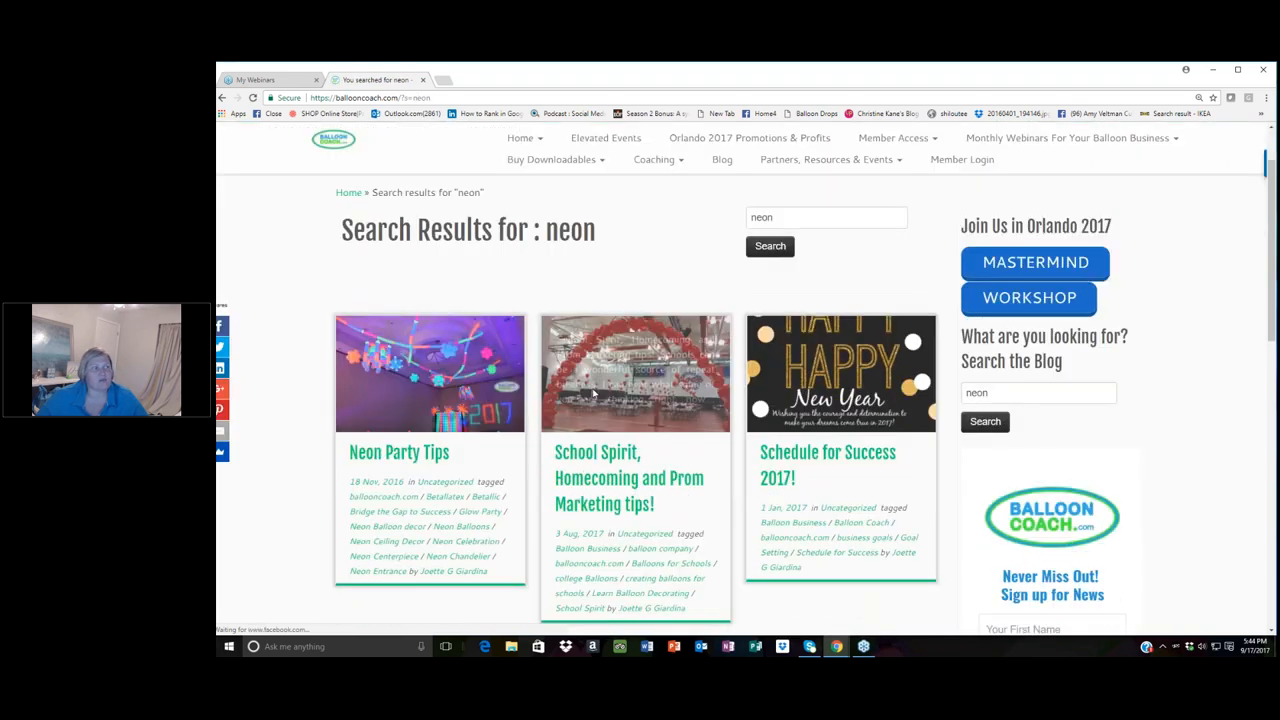
{"action": "scroll", "scroll_direction": "down", "scroll_amount": 3}
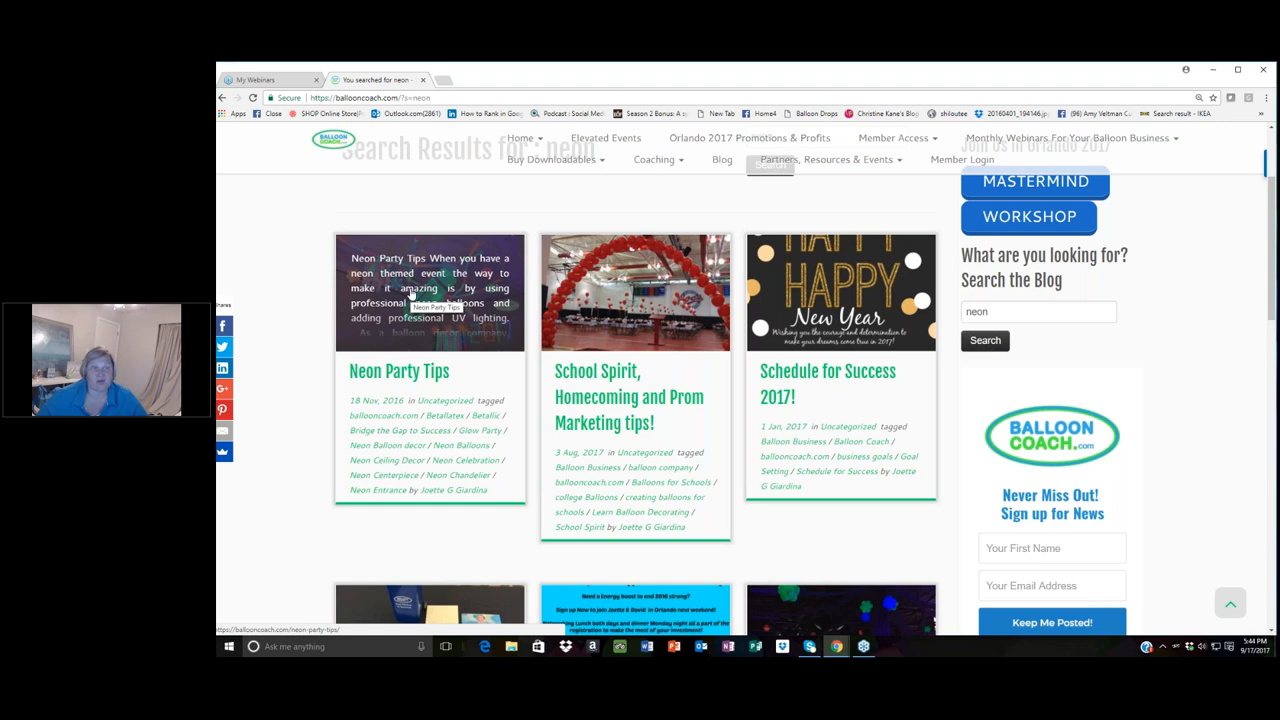
{"action": "left_click", "coordinate": [828, 159]}
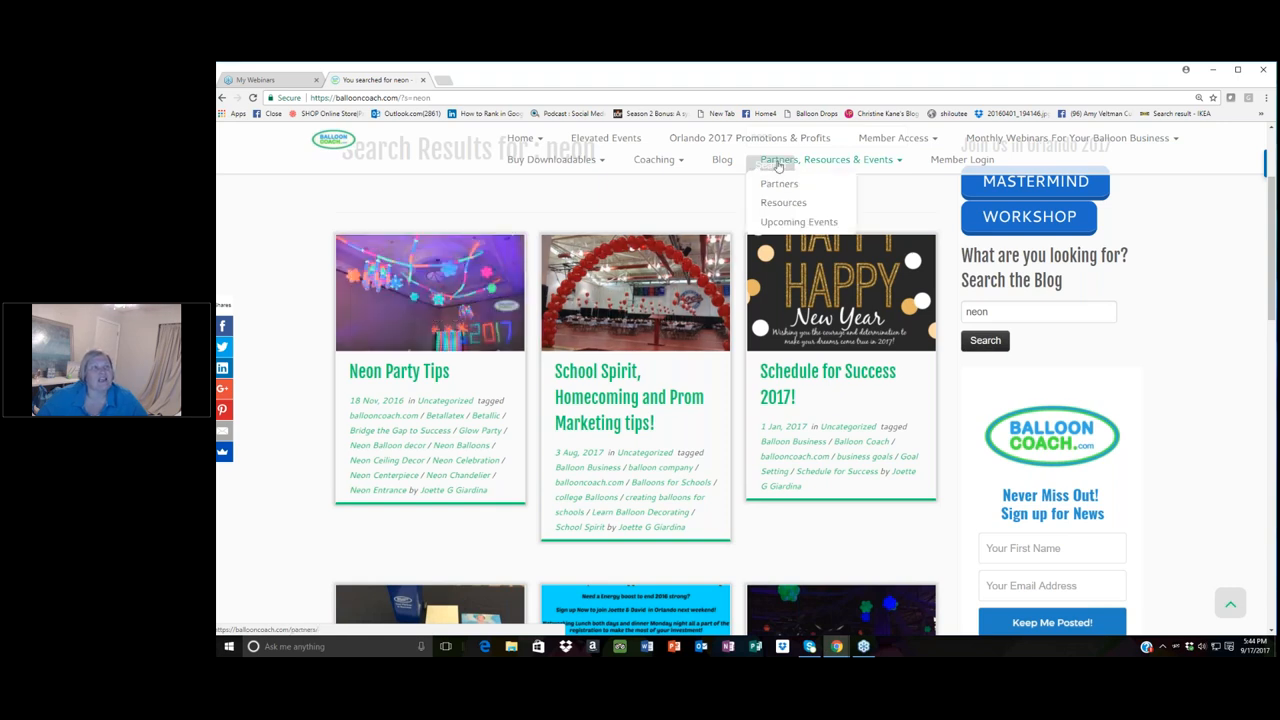